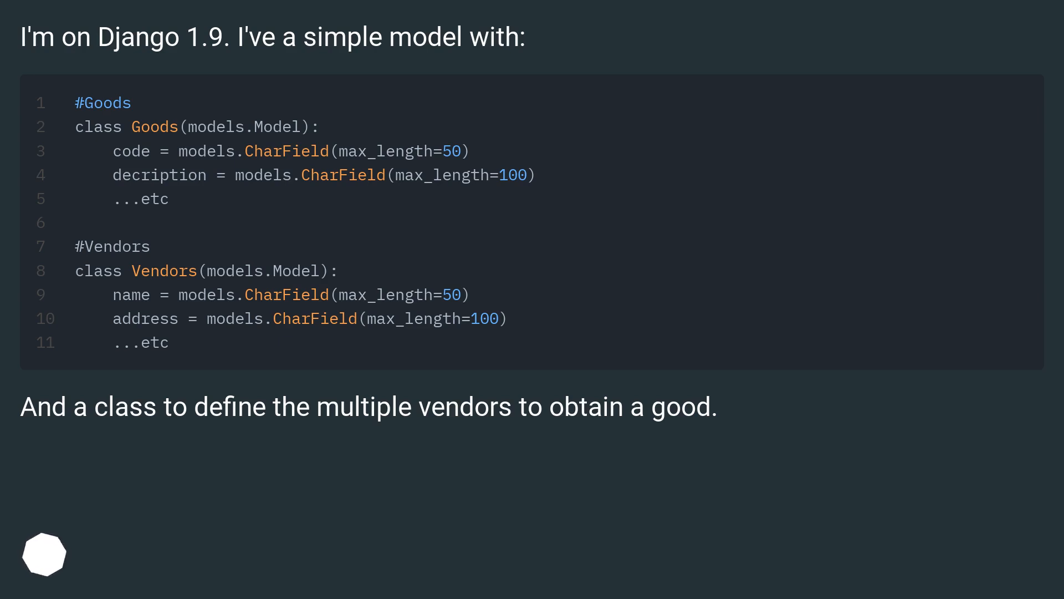
scroll("down", 3)
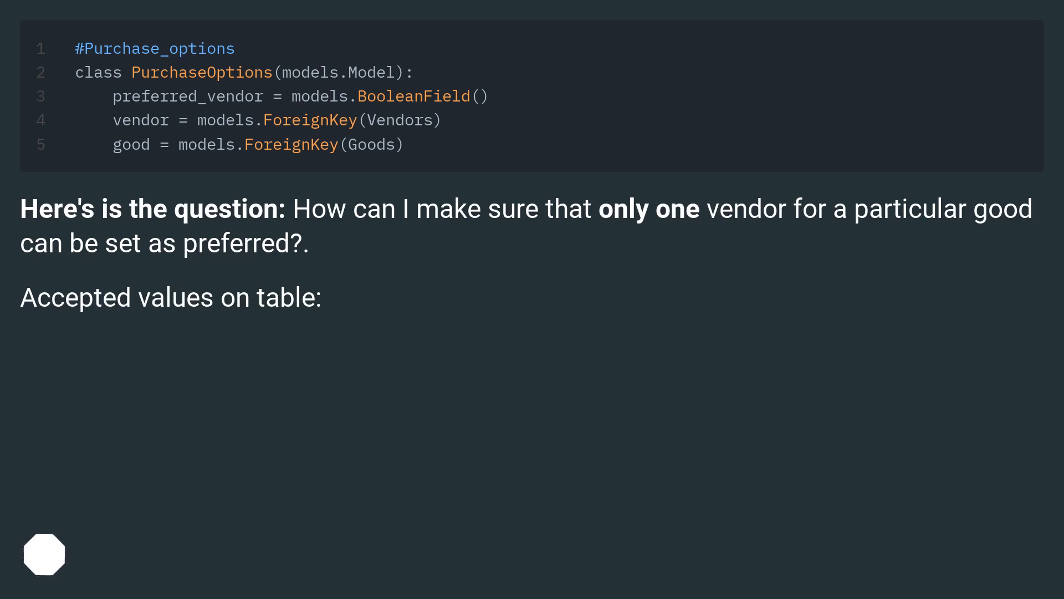
scroll("down", 3)
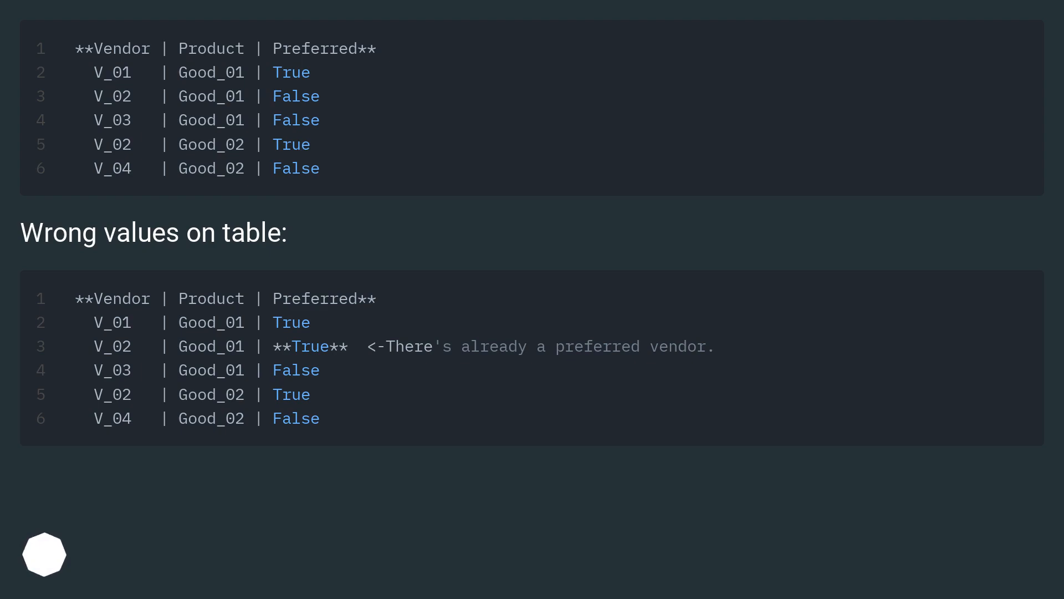
scroll("up", 3)
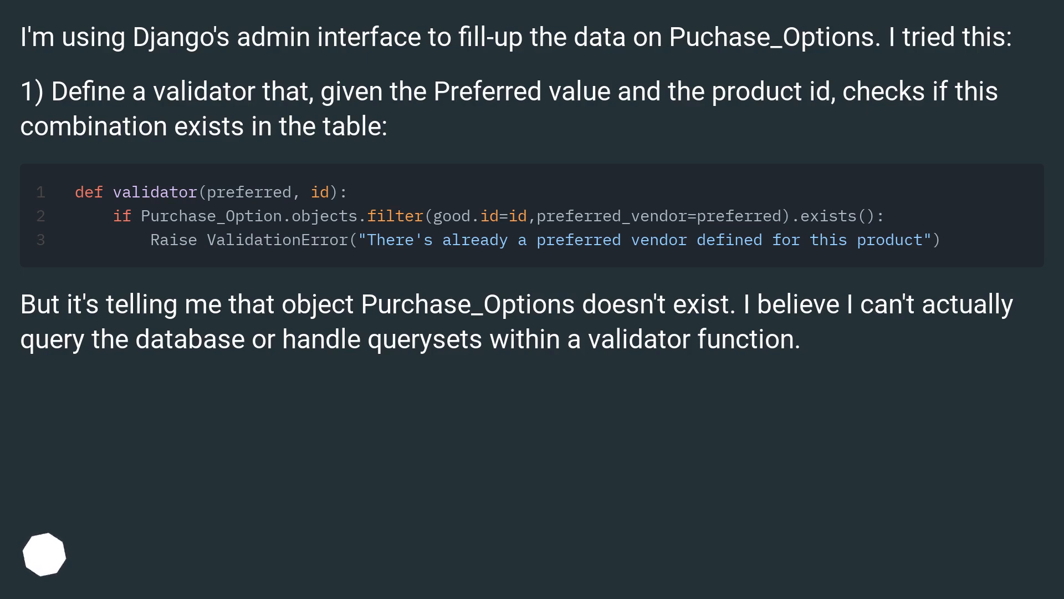
scroll("down", 3)
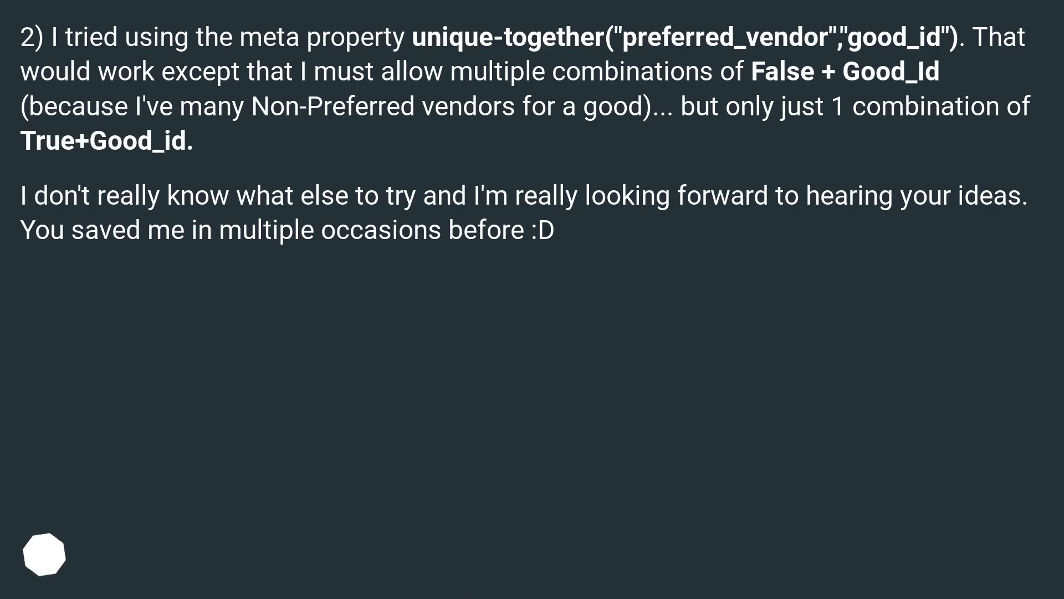